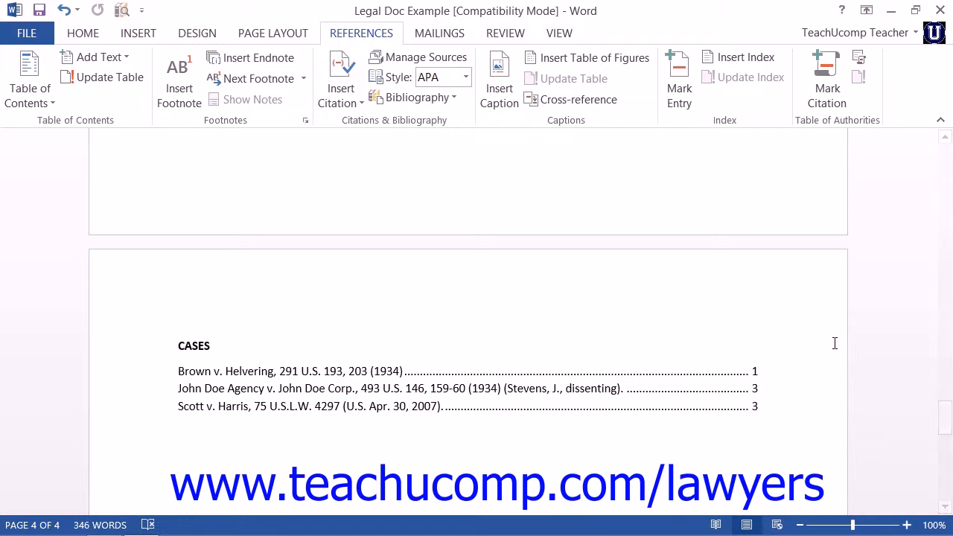
Step: Insert a page break before the Lorem ipsum paragraph on page 3, pushing Scott v. Harris to page 4
scroll("down", 3)
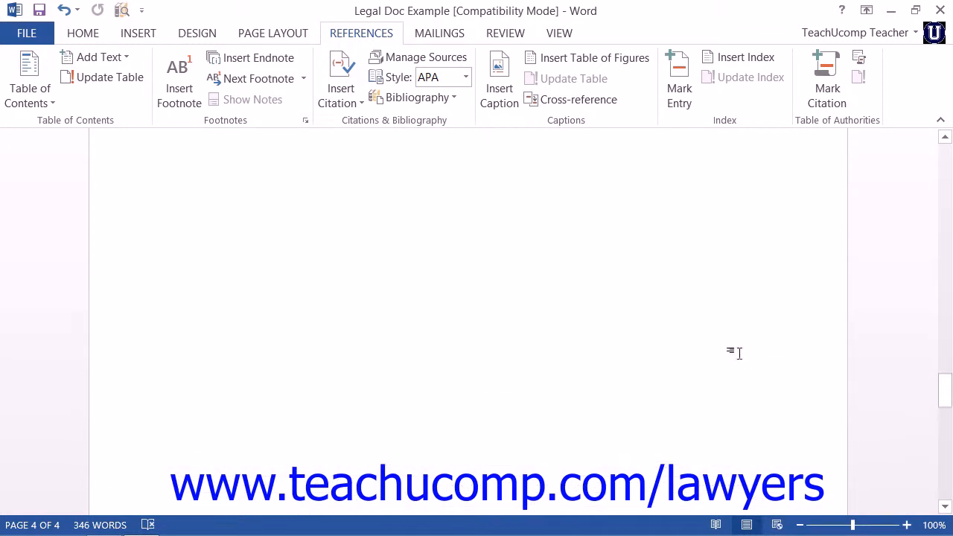
scroll("up", 3)
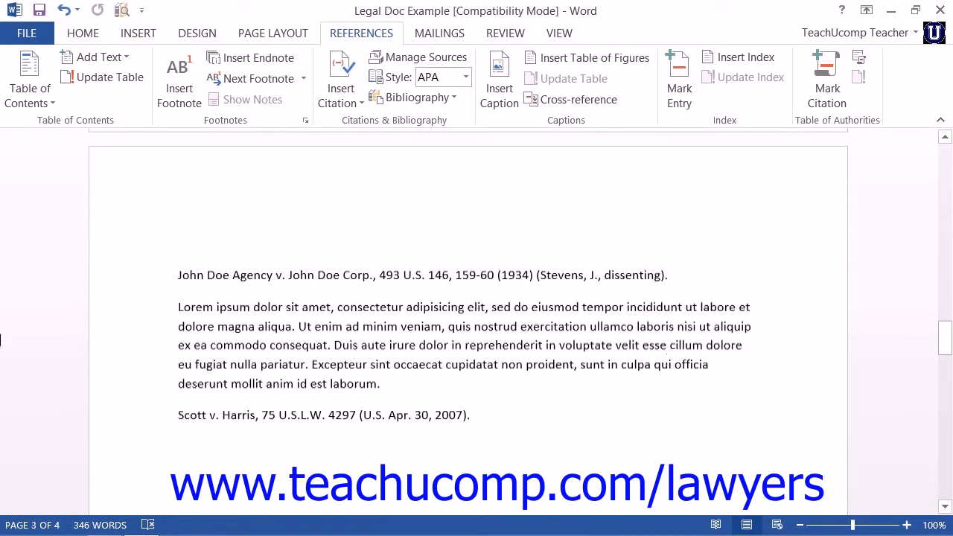
mouse_move(138, 42)
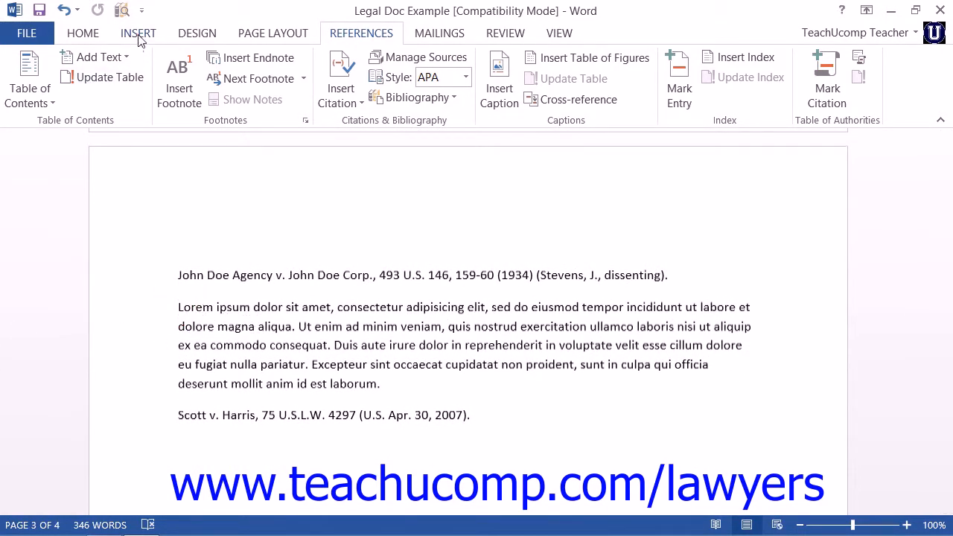
left_click(137, 32)
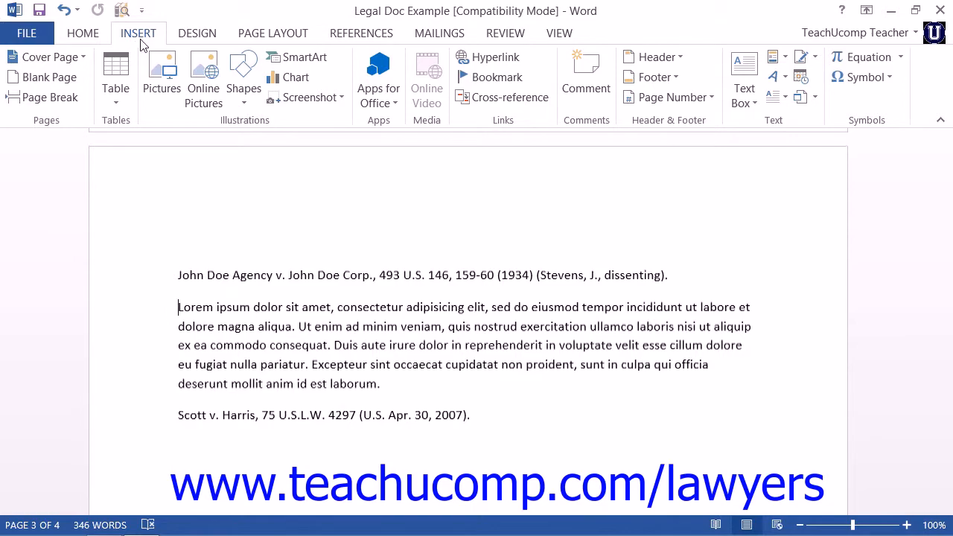
left_click(41, 97)
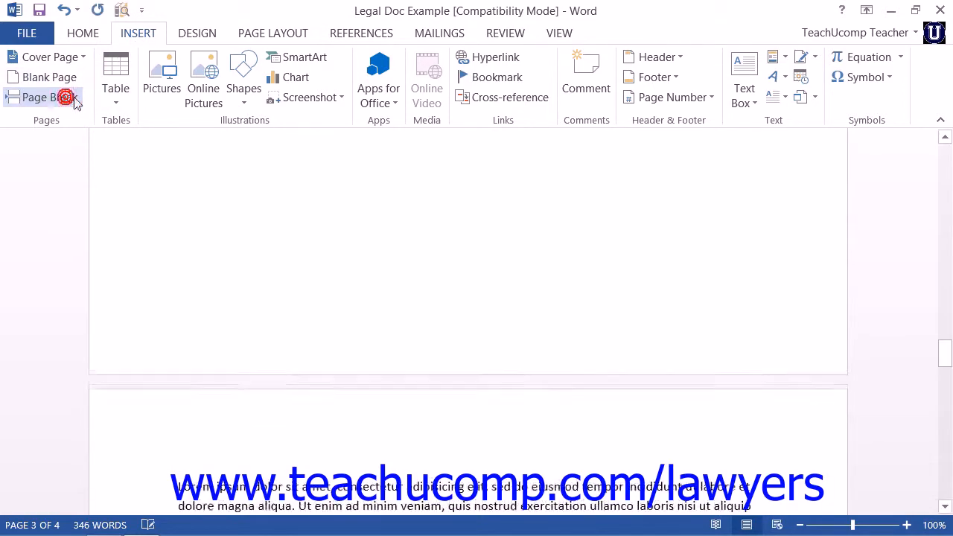
left_click(65, 97)
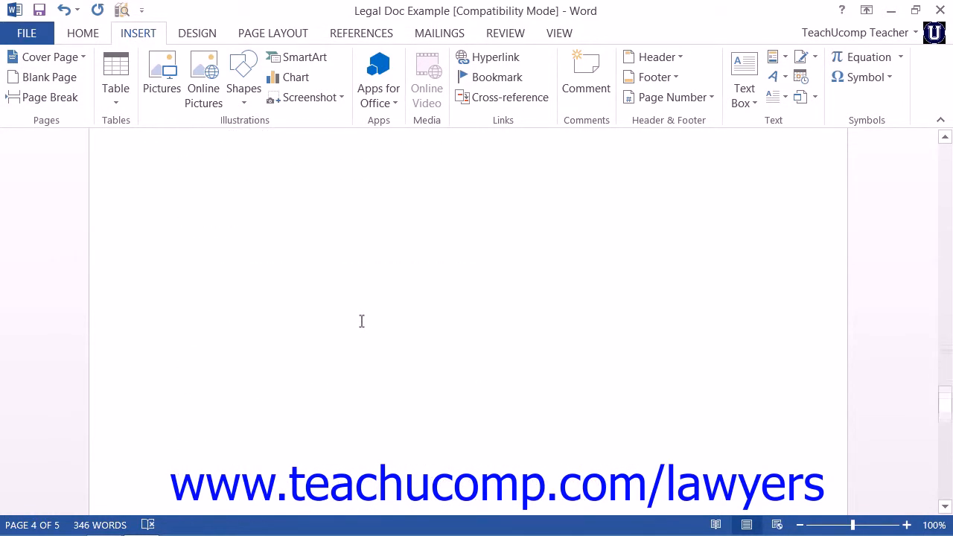
scroll("down", 3)
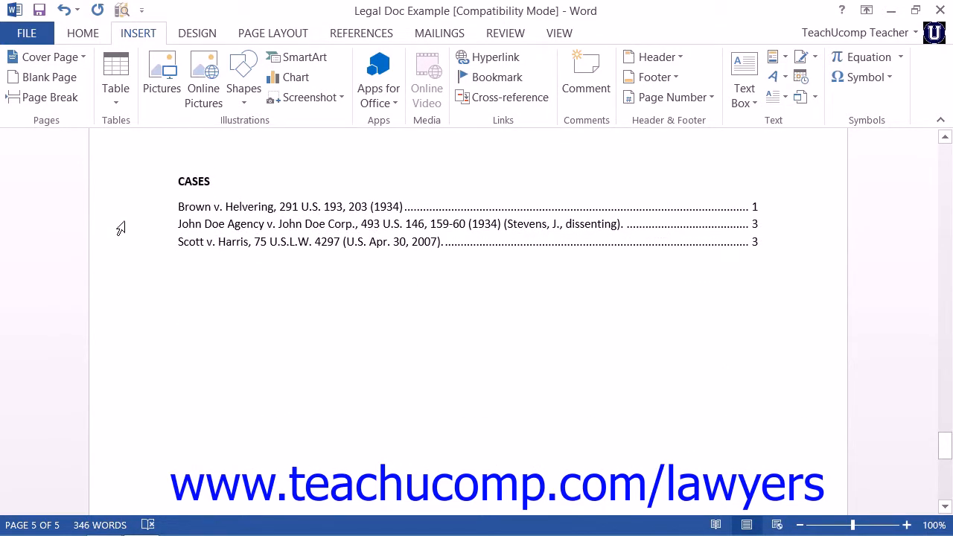
mouse_move(125, 216)
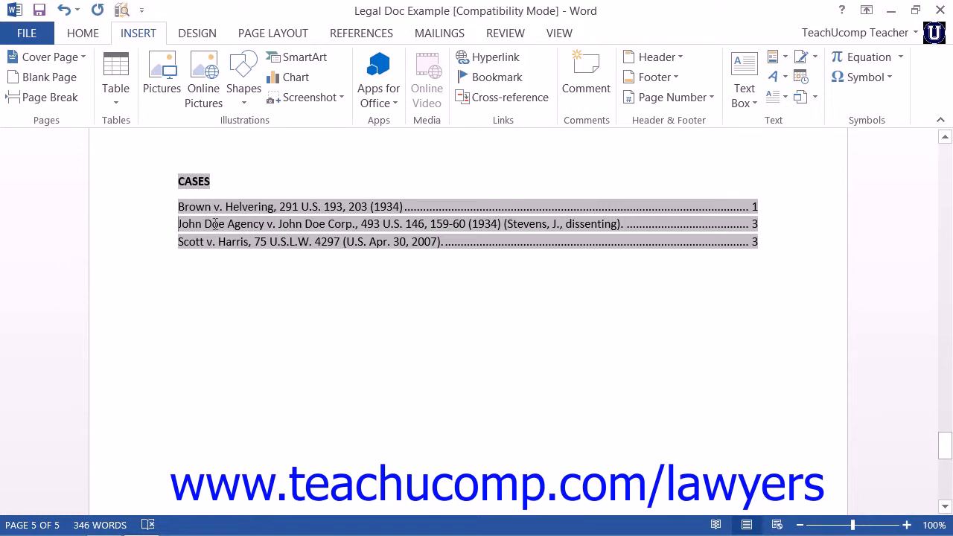
Step: Update the table of authorities field so Scott v. Harris lists page 4
right_click(224, 223)
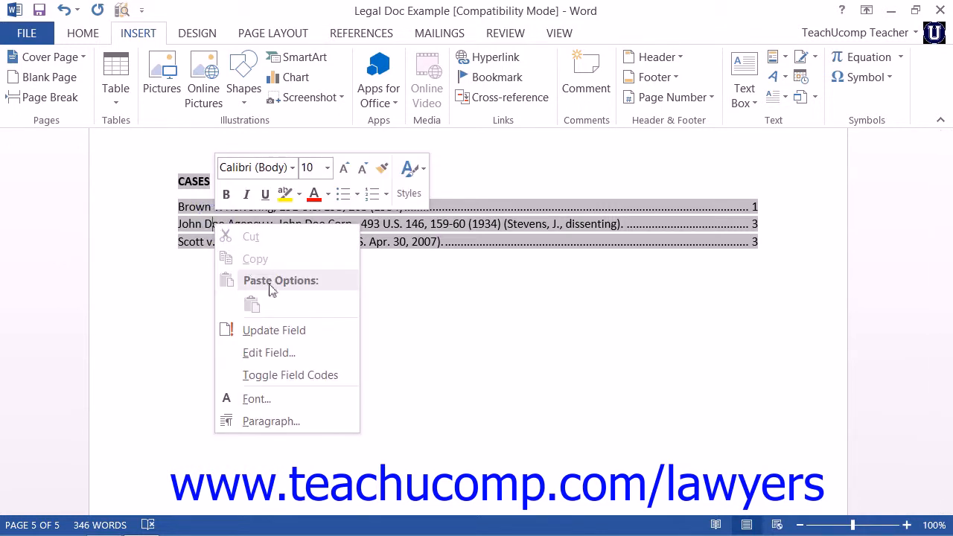
mouse_move(292, 335)
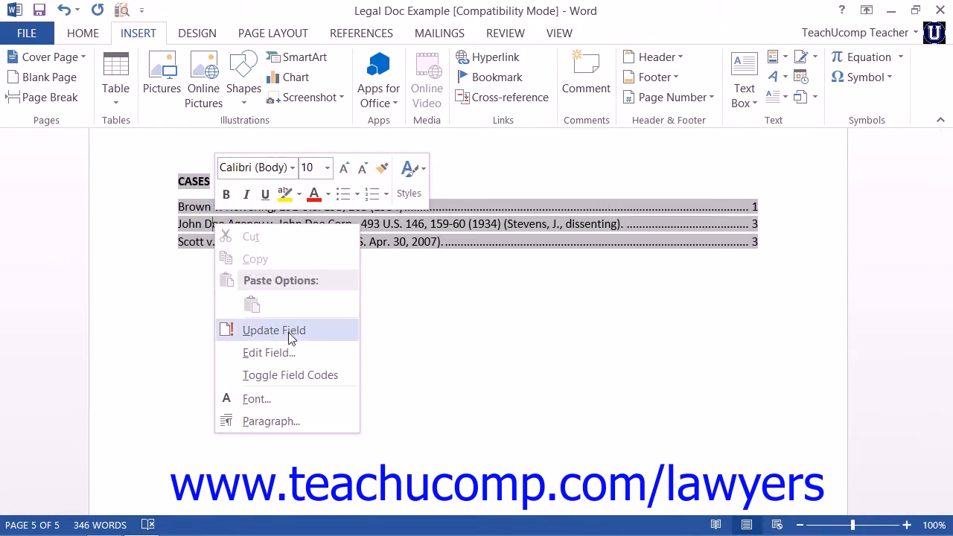
left_click(272, 331)
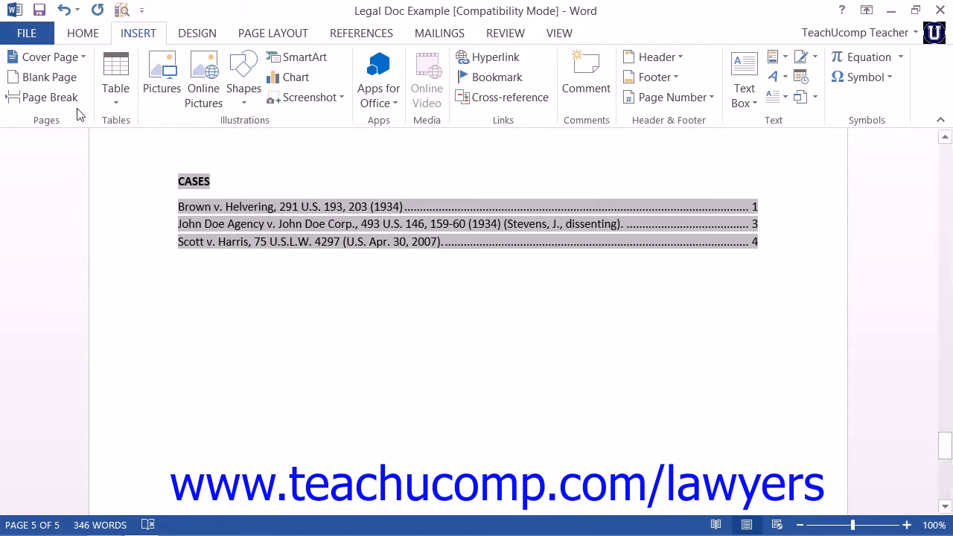
Step: Show hidden formatting marks to expose the John Doe Agency TA field code on page 3
left_click(83, 33)
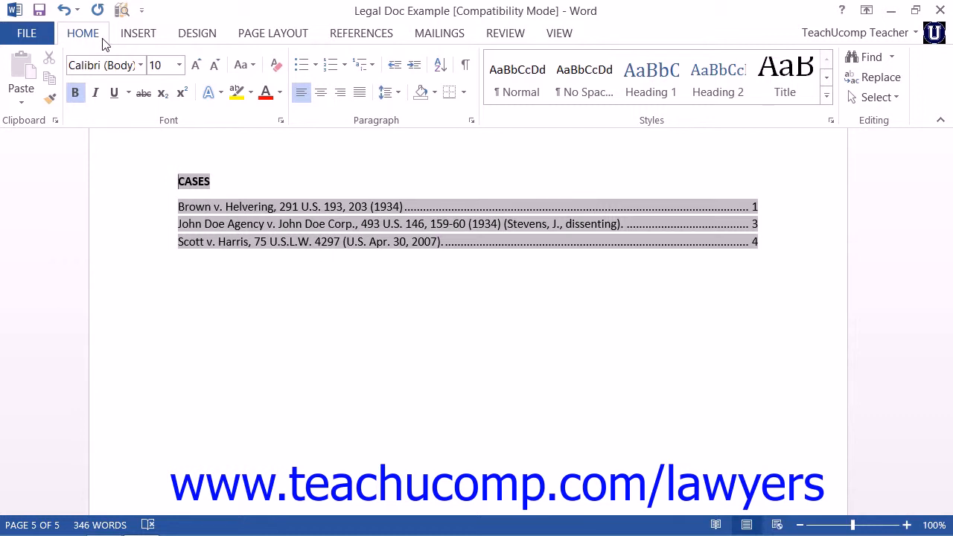
mouse_move(339, 85)
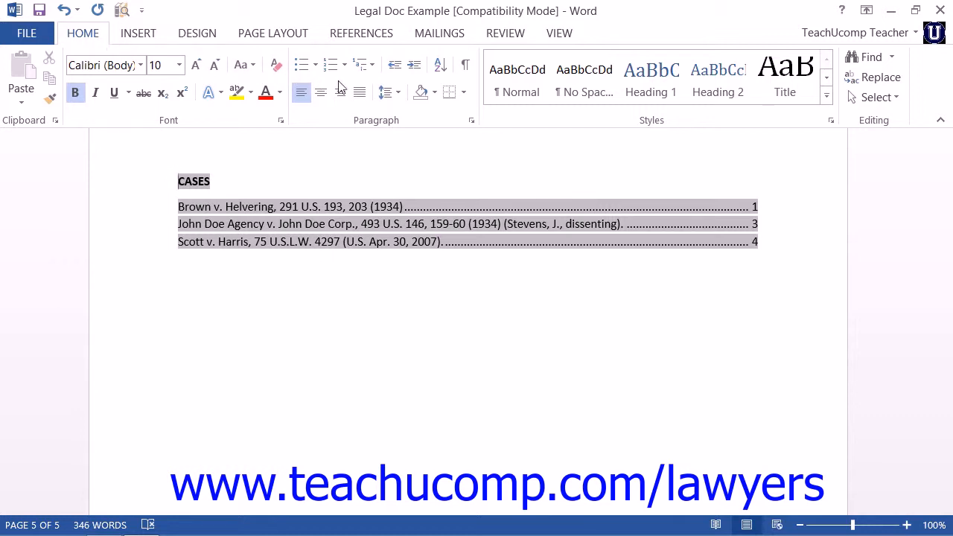
left_click(464, 65)
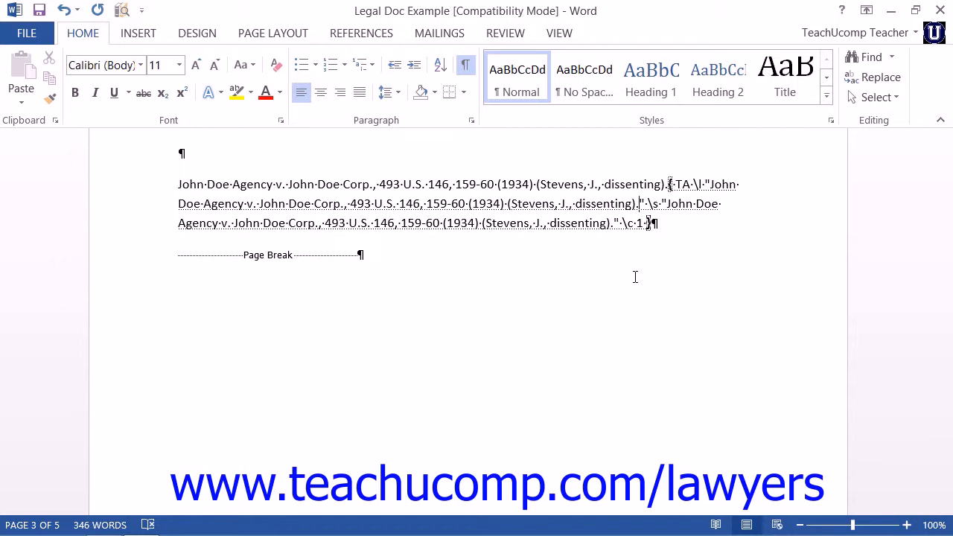
mouse_move(693, 219)
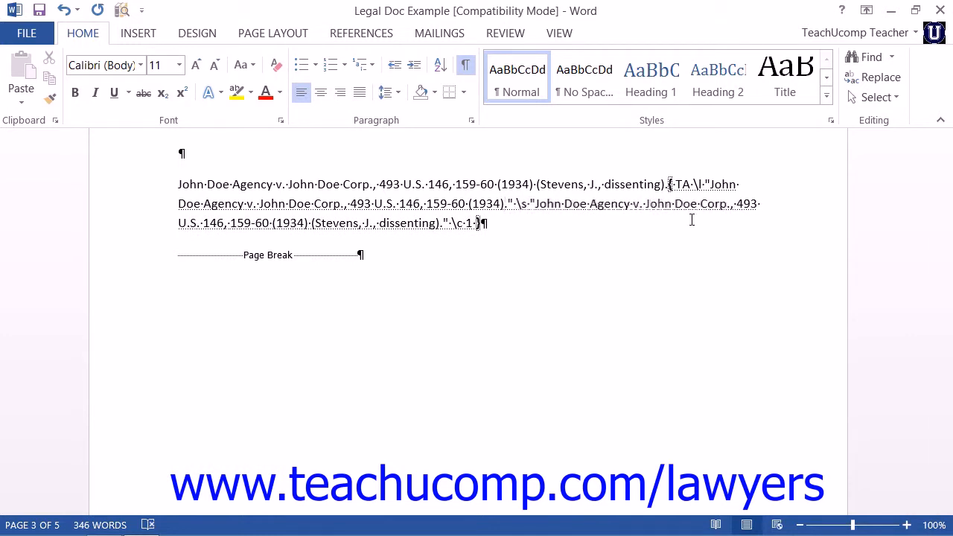
Step: Delete "(Stevens, J., dissenting)" from the \s short form of the John Doe Agency TA field
left_click(438, 224)
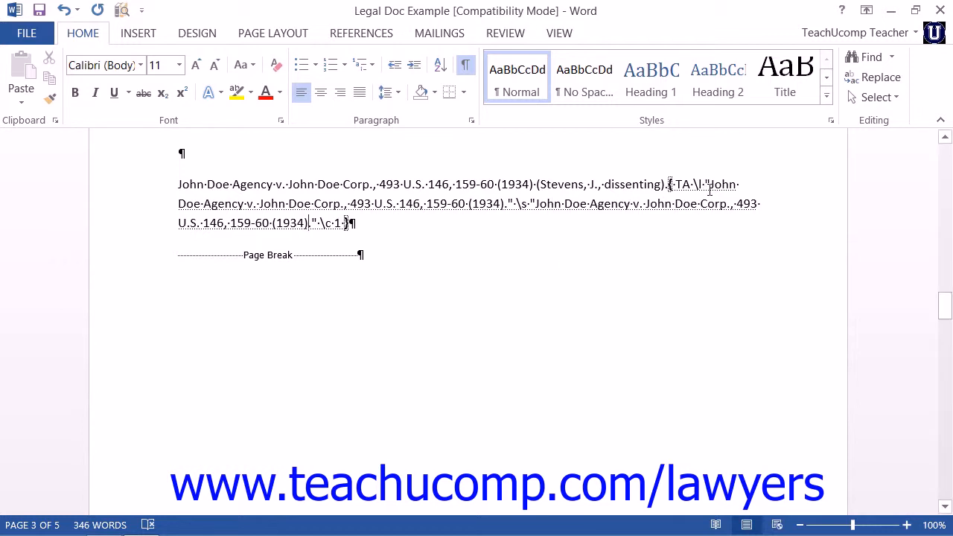
left_click_drag(669, 185, 345, 223)
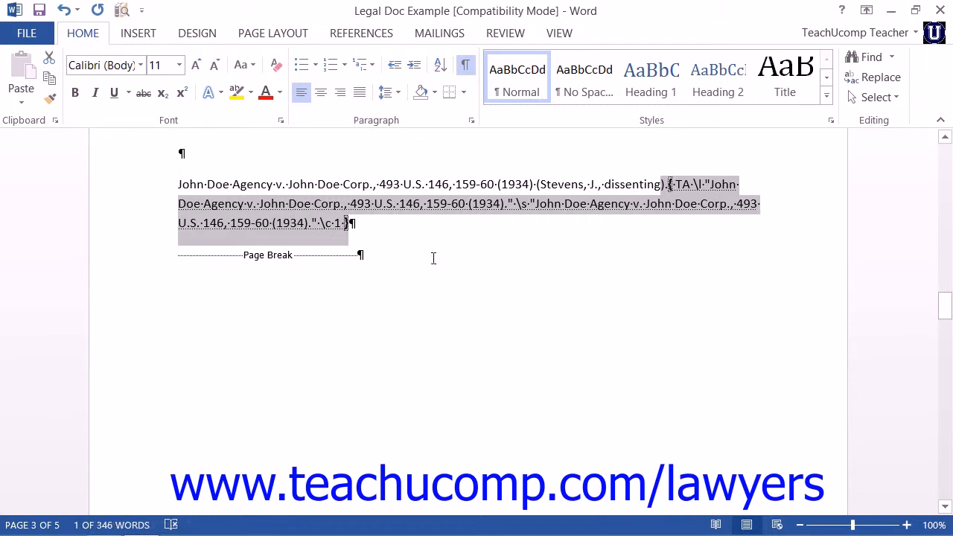
mouse_move(317, 214)
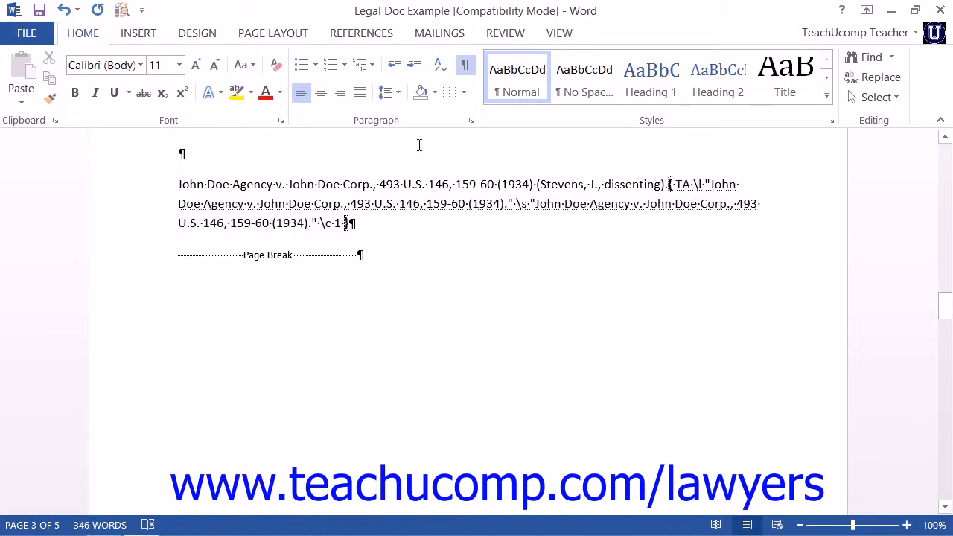
mouse_move(471, 65)
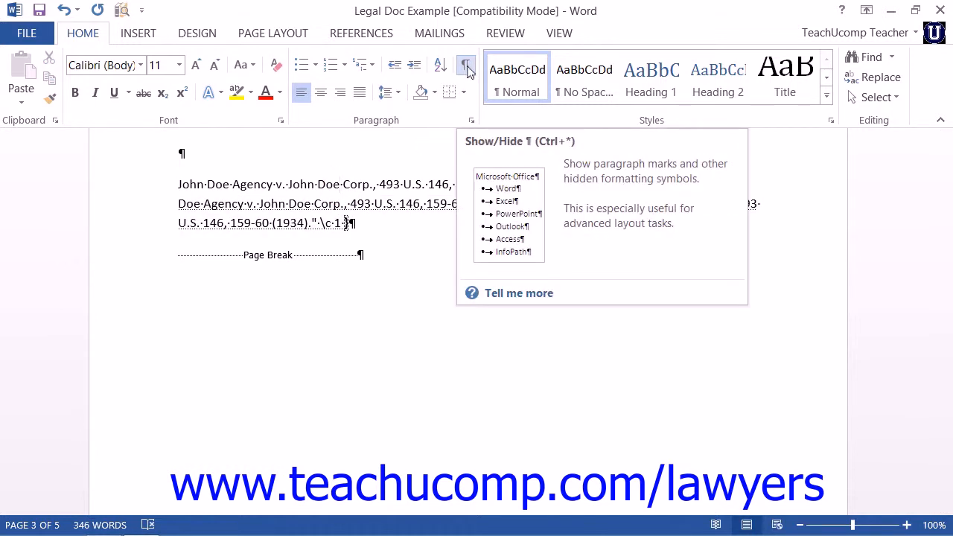
Step: Hide formatting marks and update the table of authorities with the edited John Doe Agency citation
left_click(471, 65)
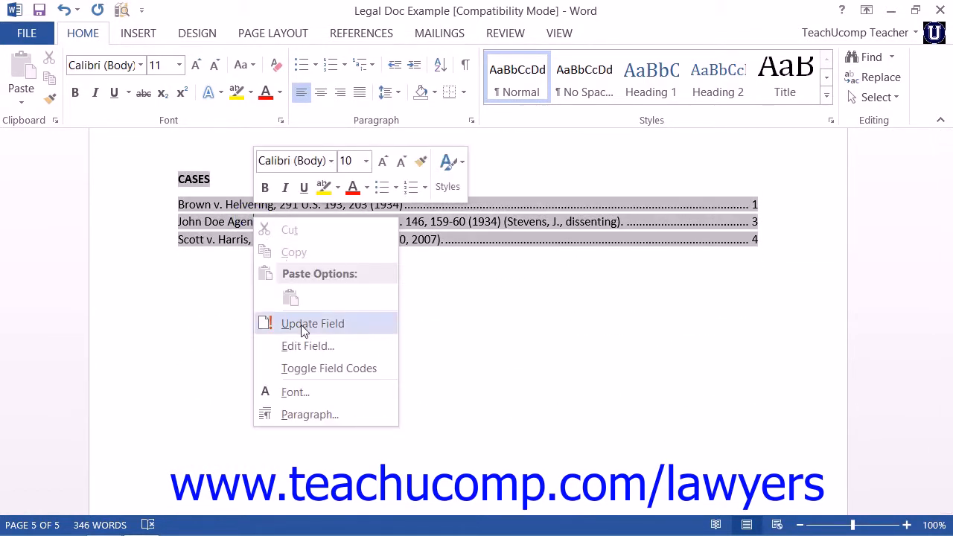
left_click(313, 323)
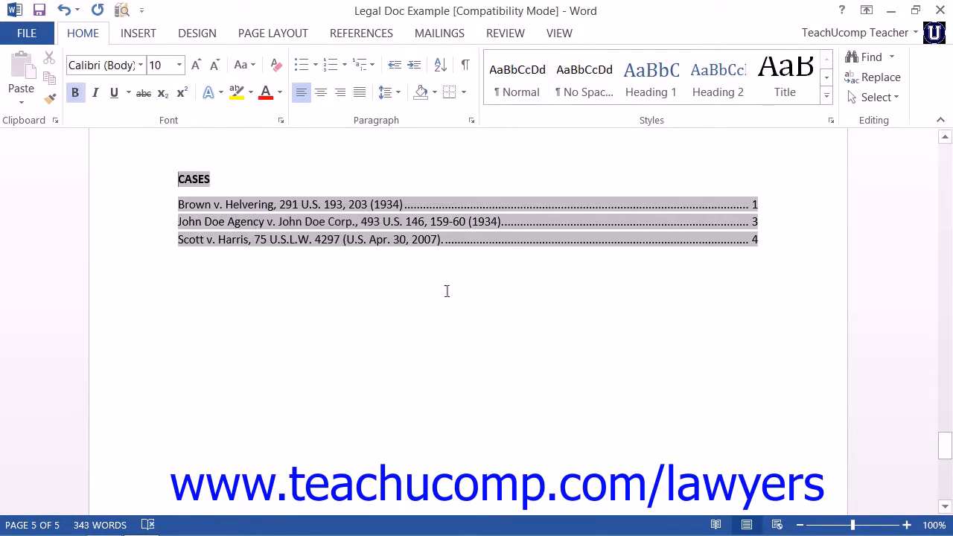